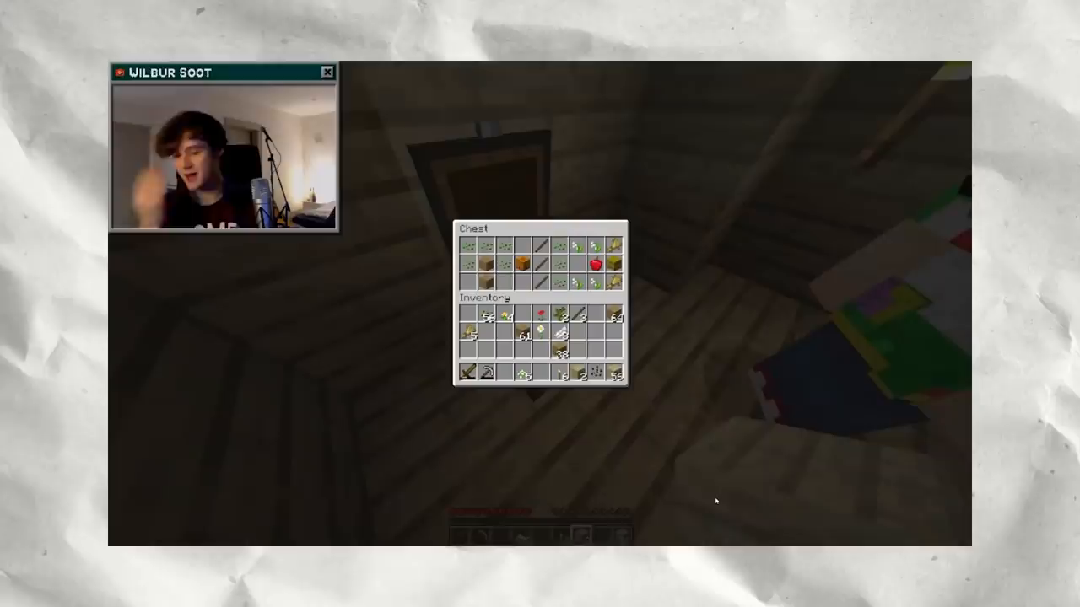
{"action": "key", "text": "Escape"}
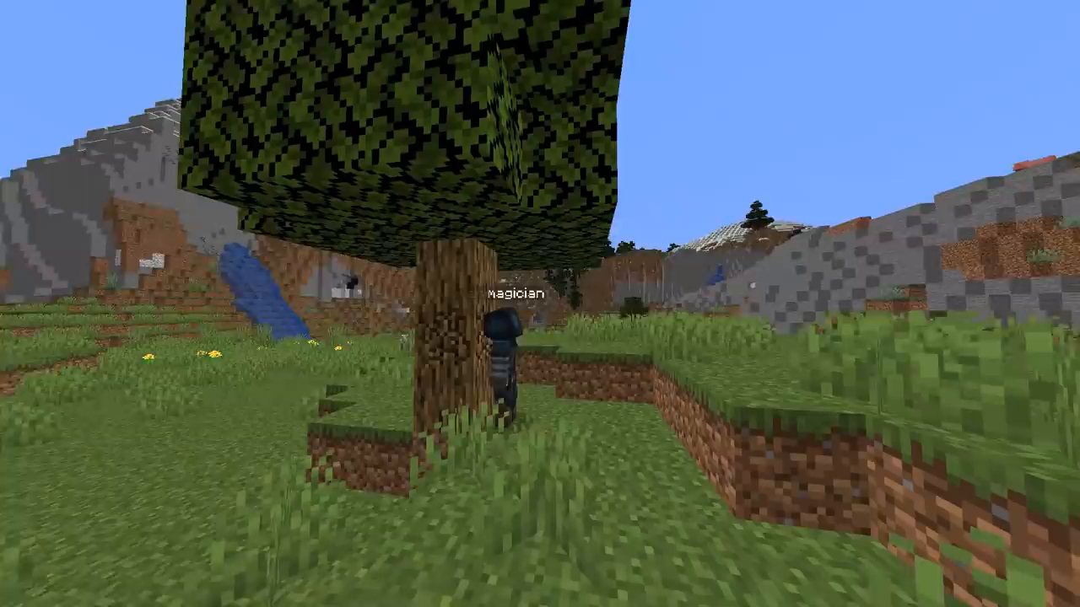
{"action": "mouse_move", "coordinate": [540, 303]}
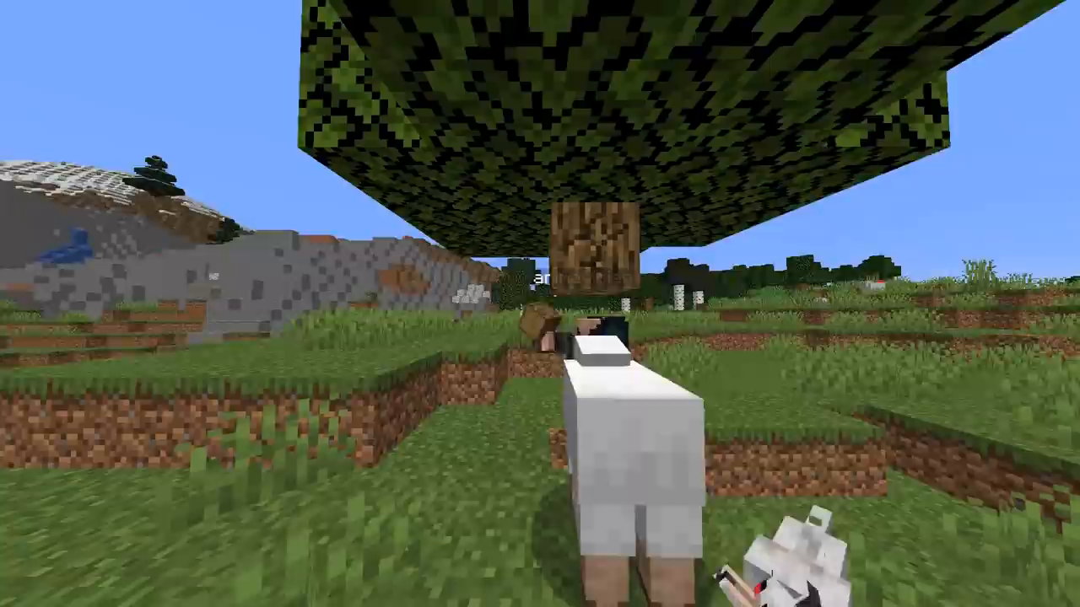
{"action": "mouse_move", "coordinate": [540, 303]}
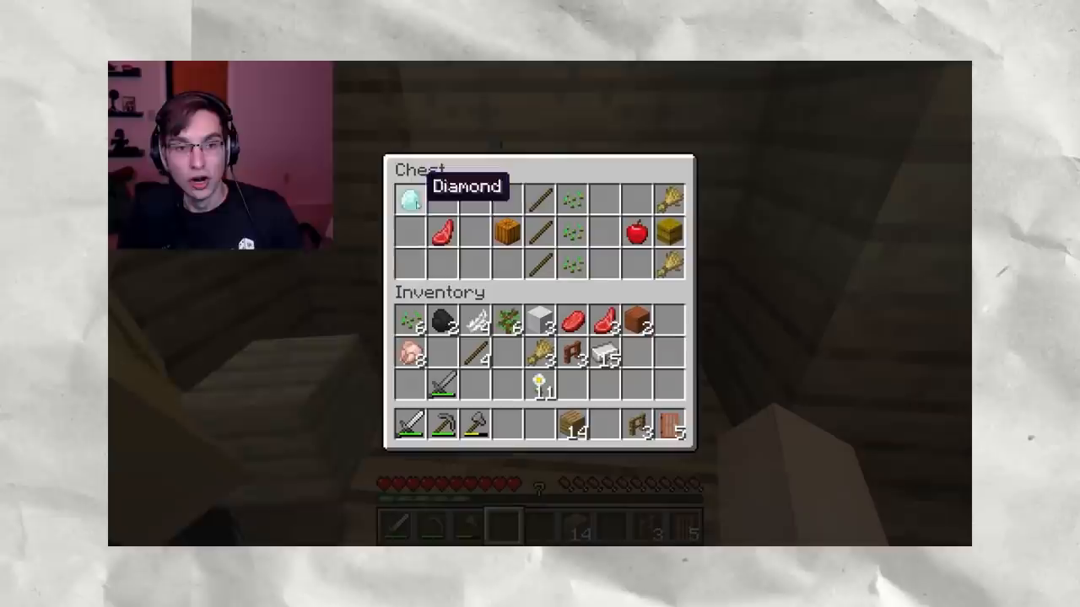
{"action": "key", "text": "Escape"}
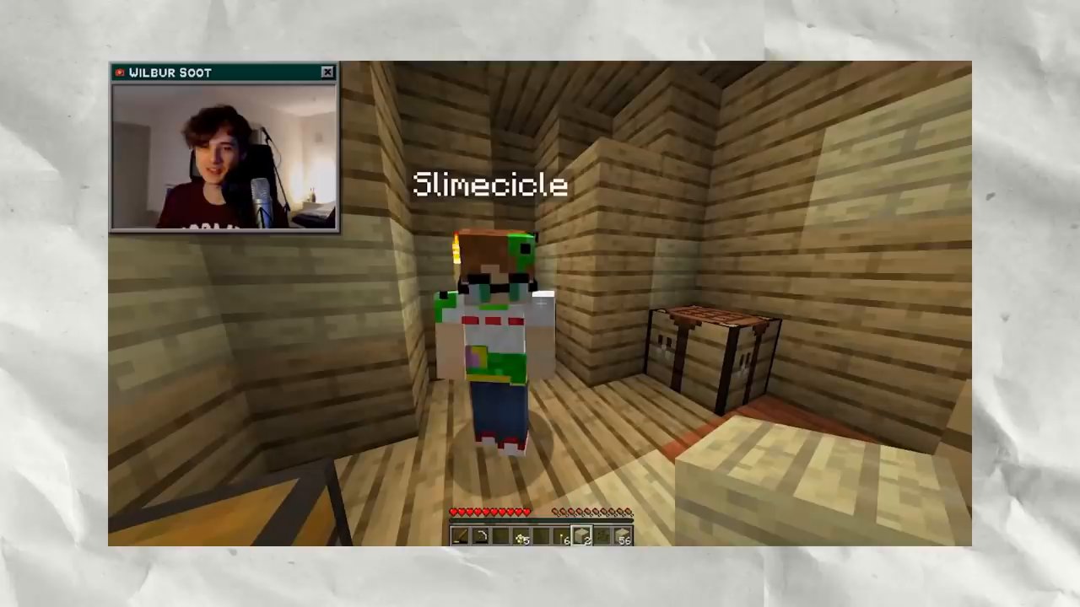
{"action": "mouse_move", "coordinate": [540, 304]}
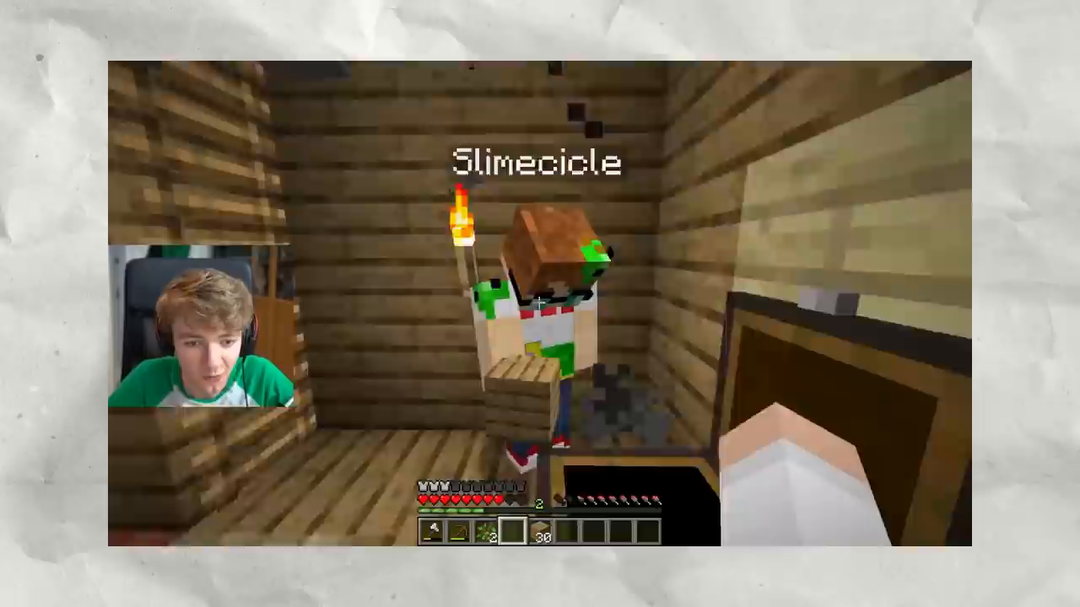
{"action": "key", "text": "e"}
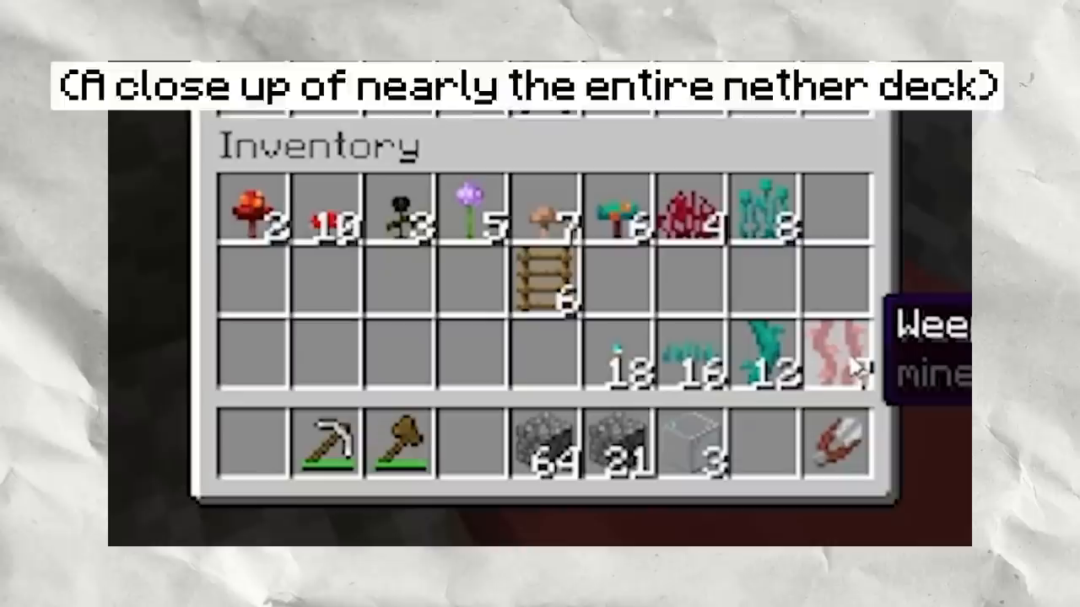
{"action": "key", "text": "Escape"}
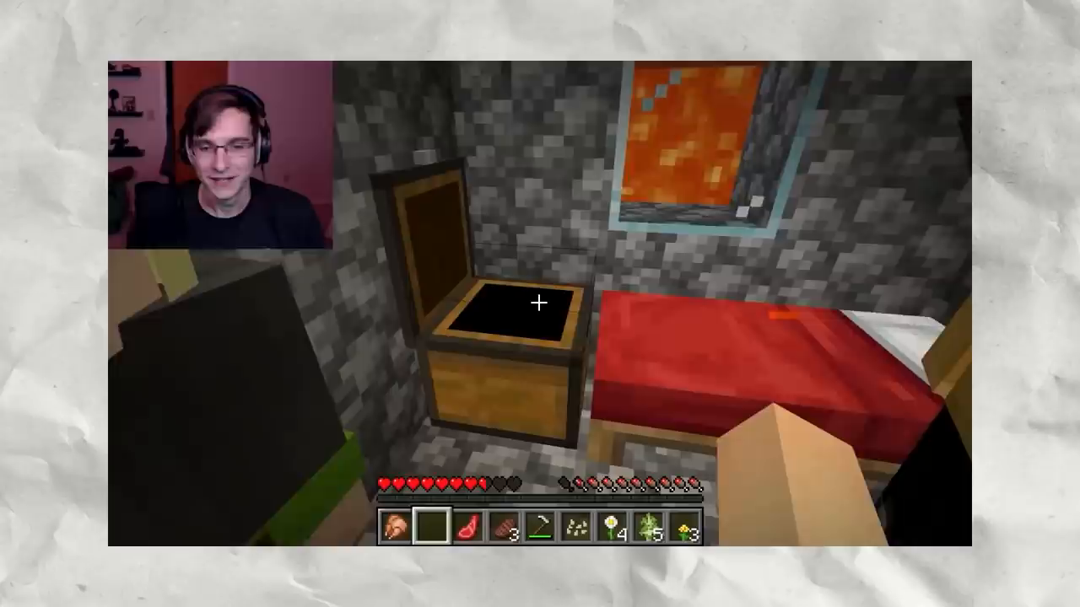